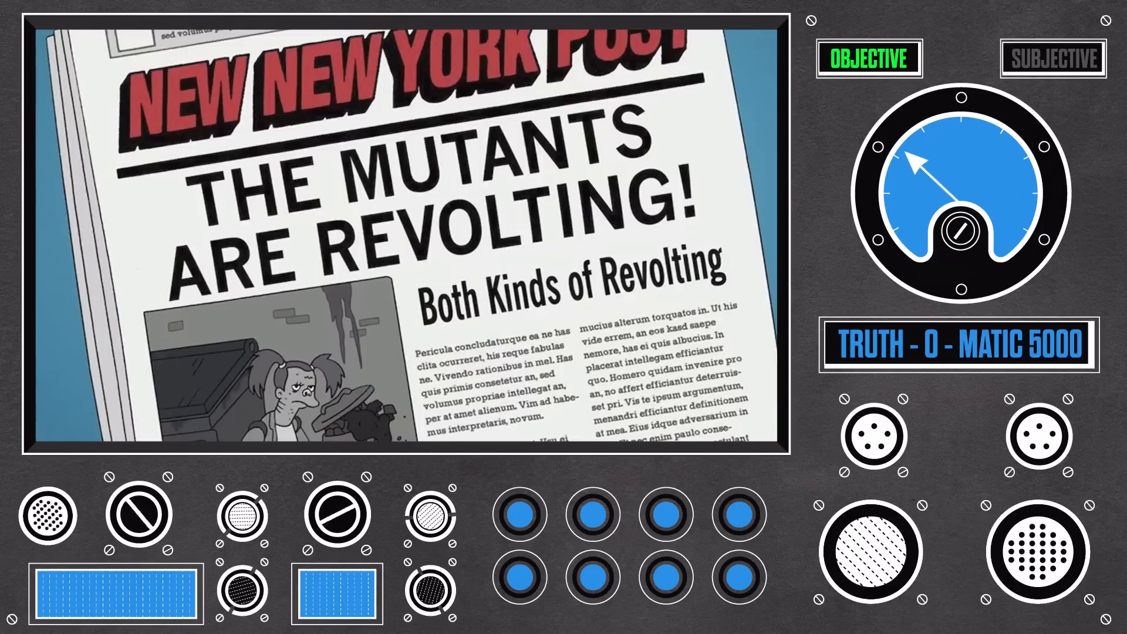
Let the Truth-O-Matic 5000 gauge swing to Subjective for the 'Mutants Are Revolting' headline
left_click(1051, 59)
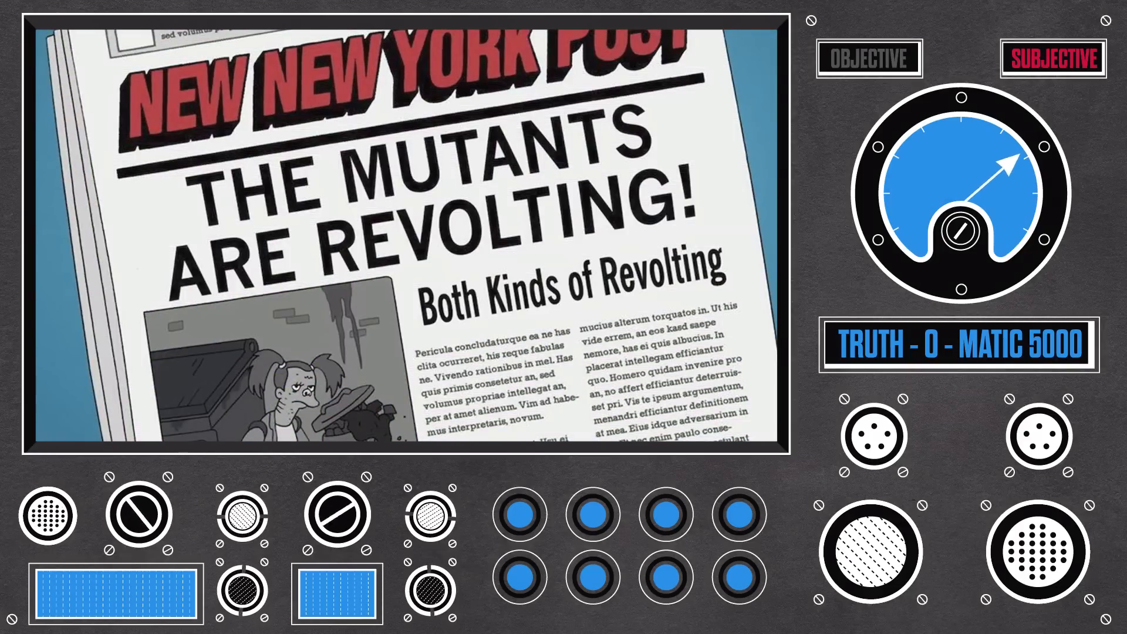